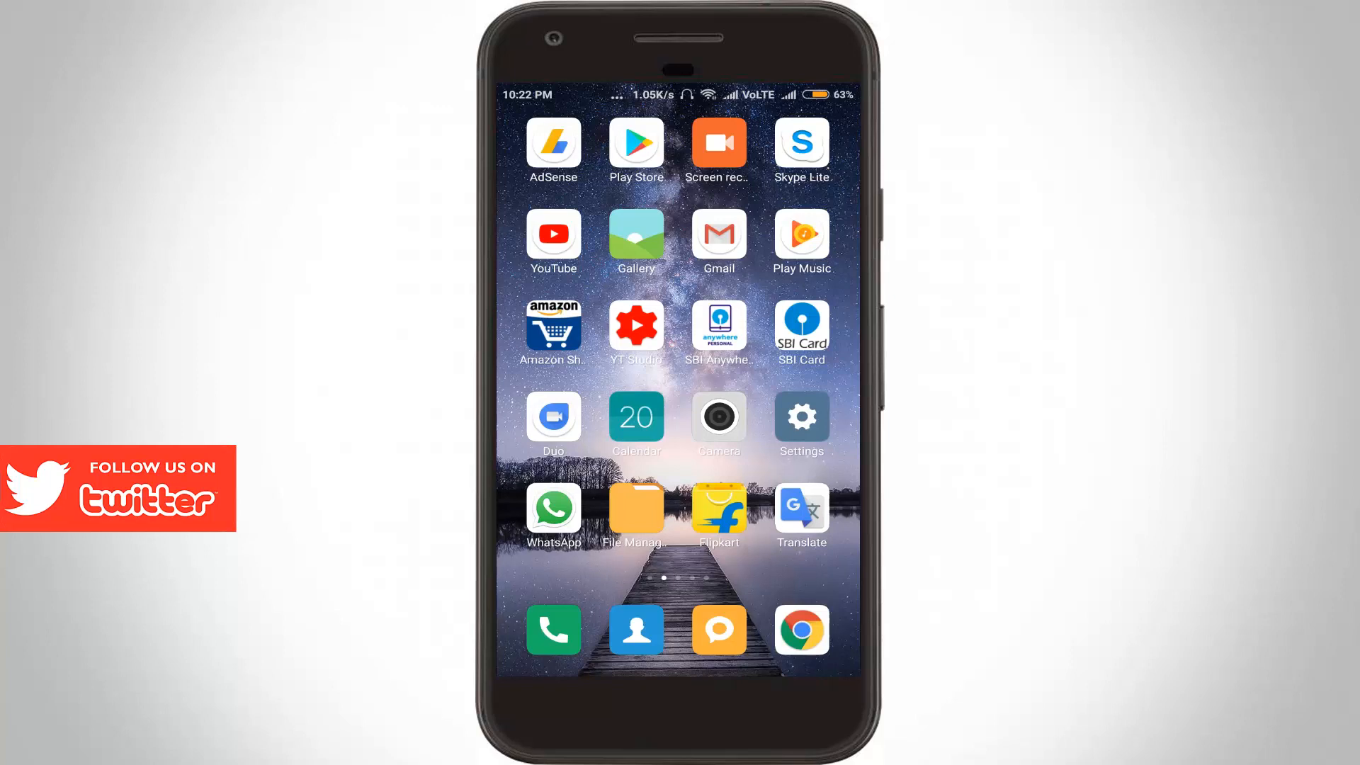
- Go into Settings and reach the System apps list under App settings
click(799, 415)
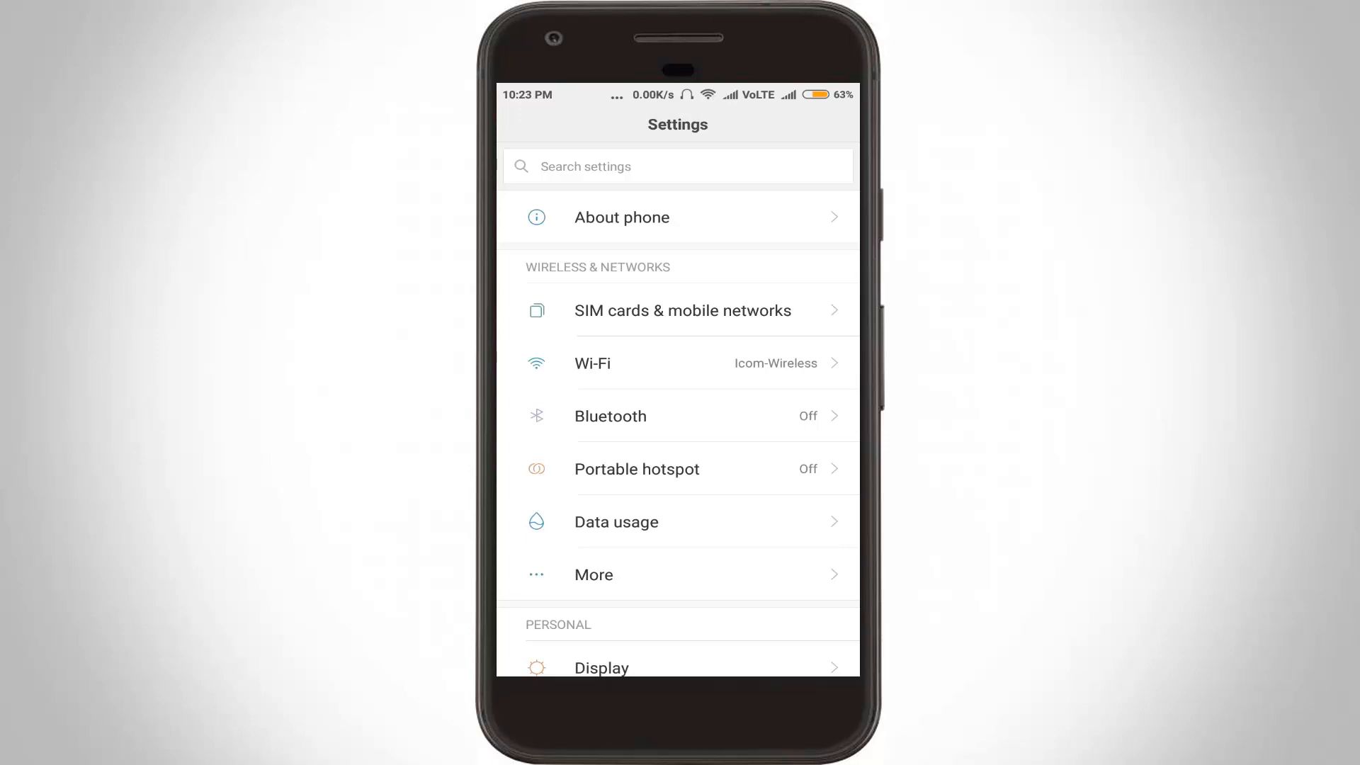
scroll(down, 3)
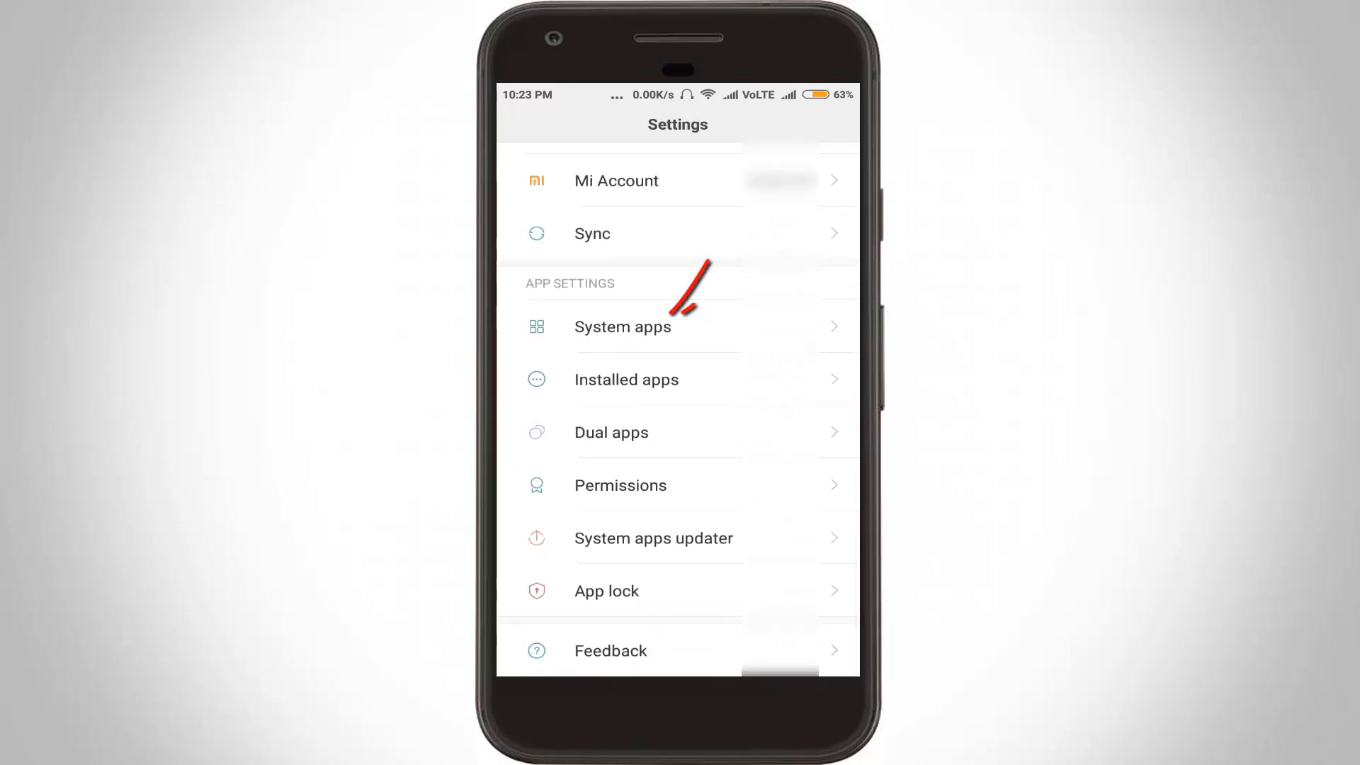
click(622, 328)
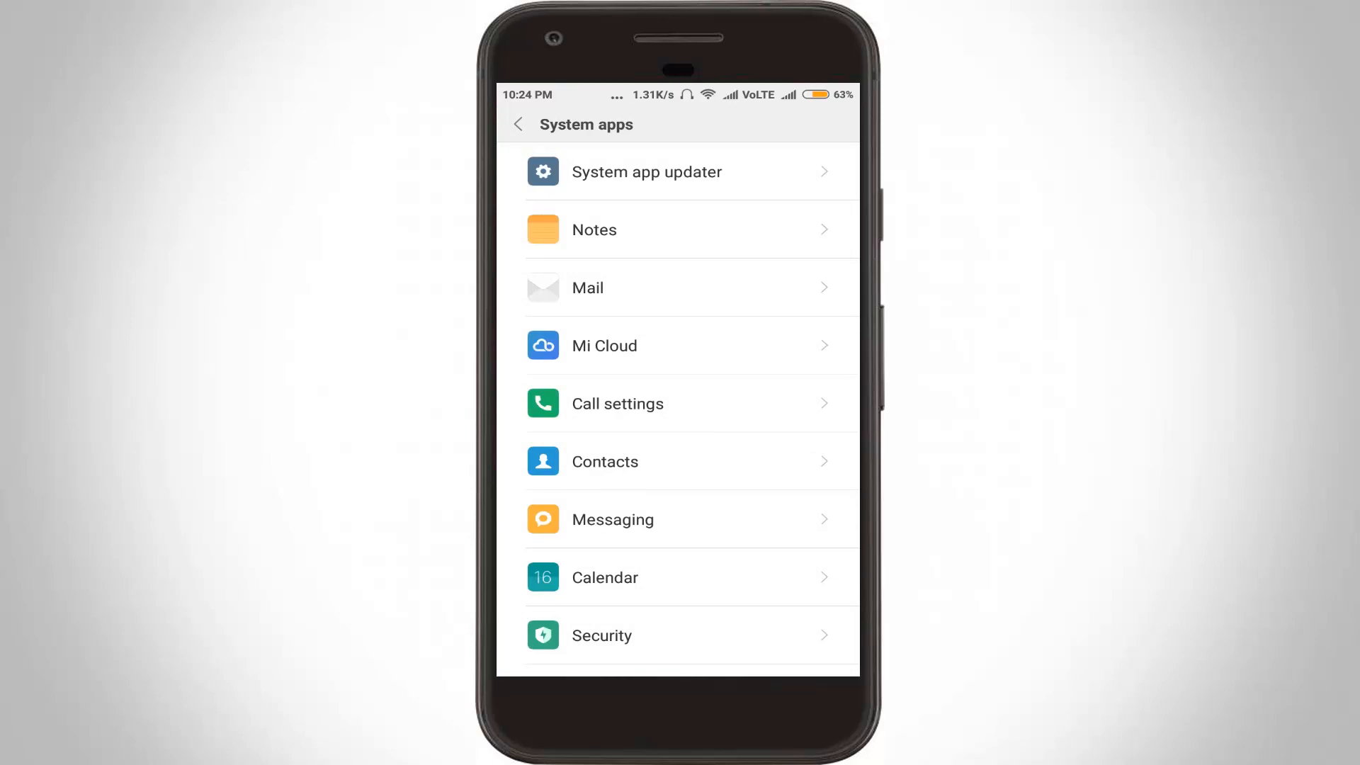
- Enter Call settings and reach the call-forwarding screen listing the JIO and BSNL SIMs
click(686, 404)
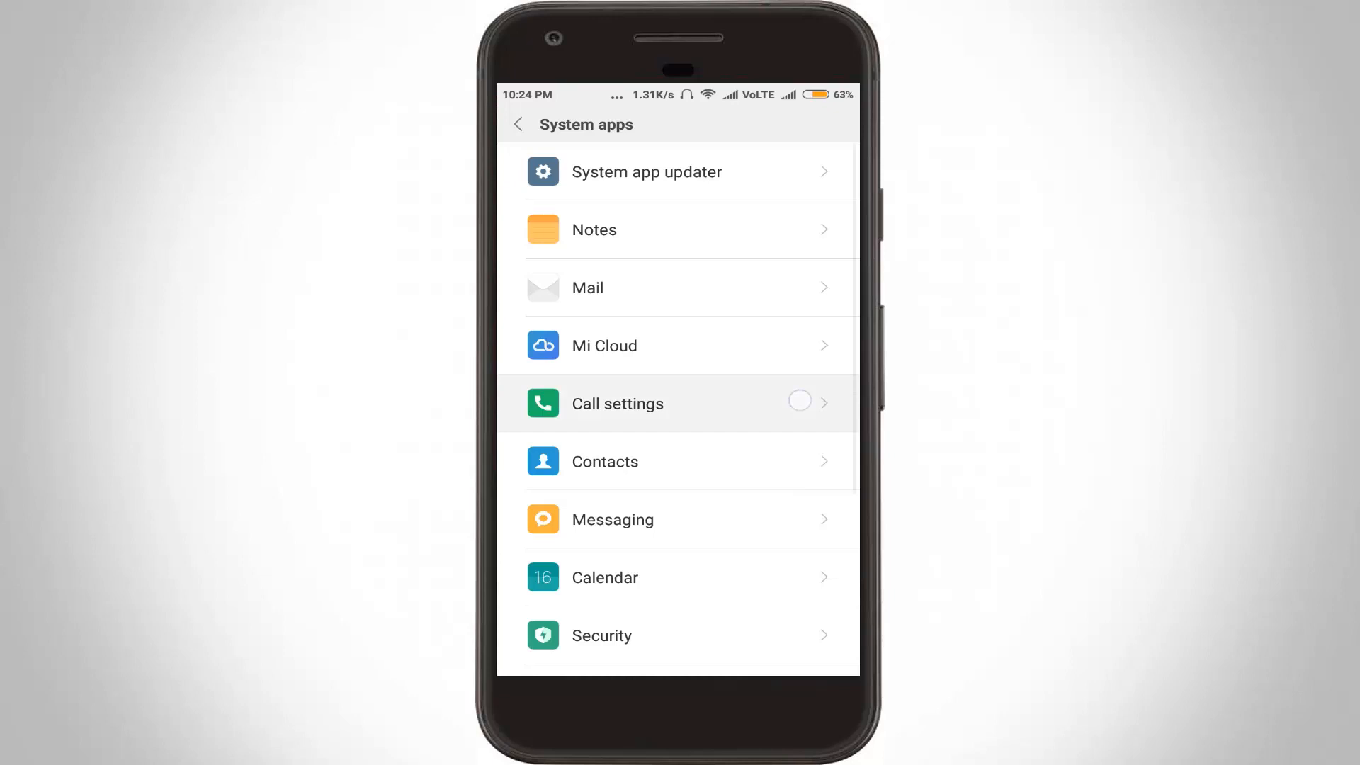
click(617, 404)
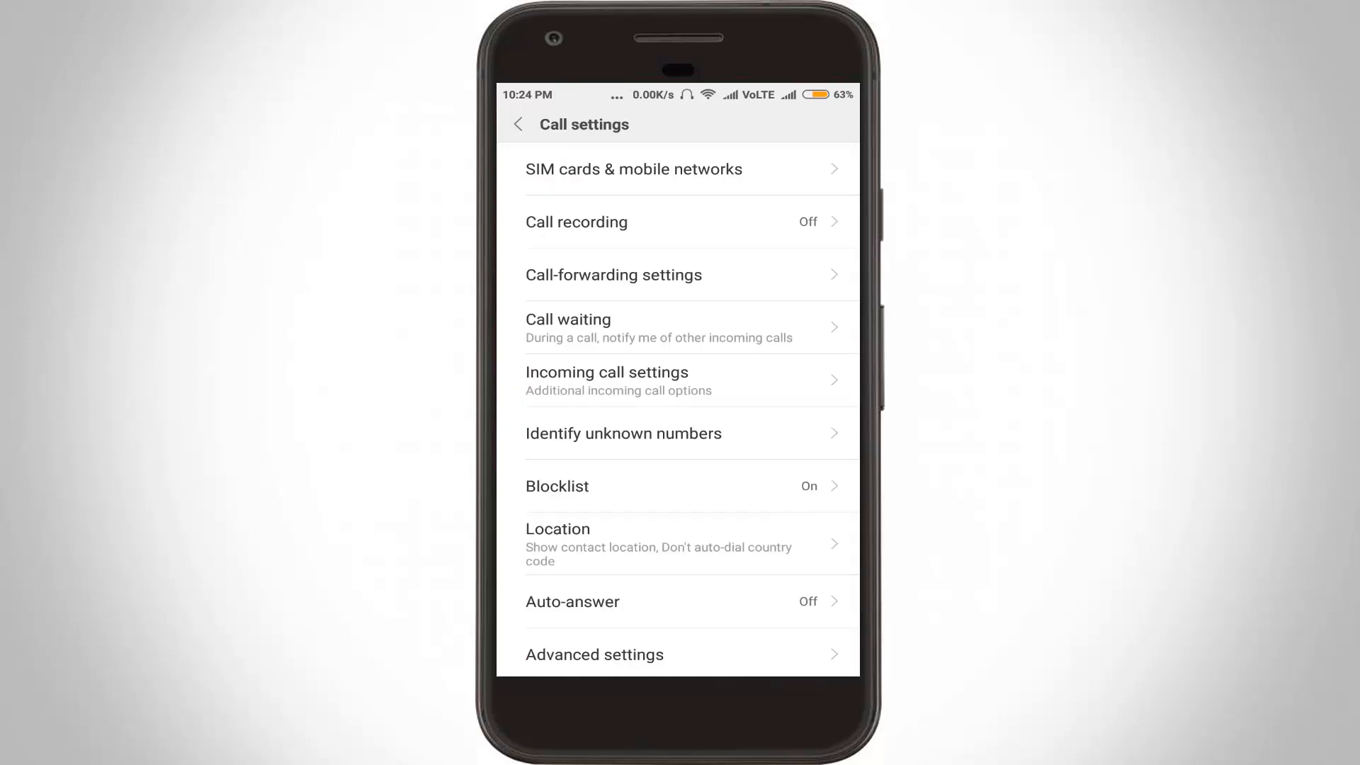
click(686, 275)
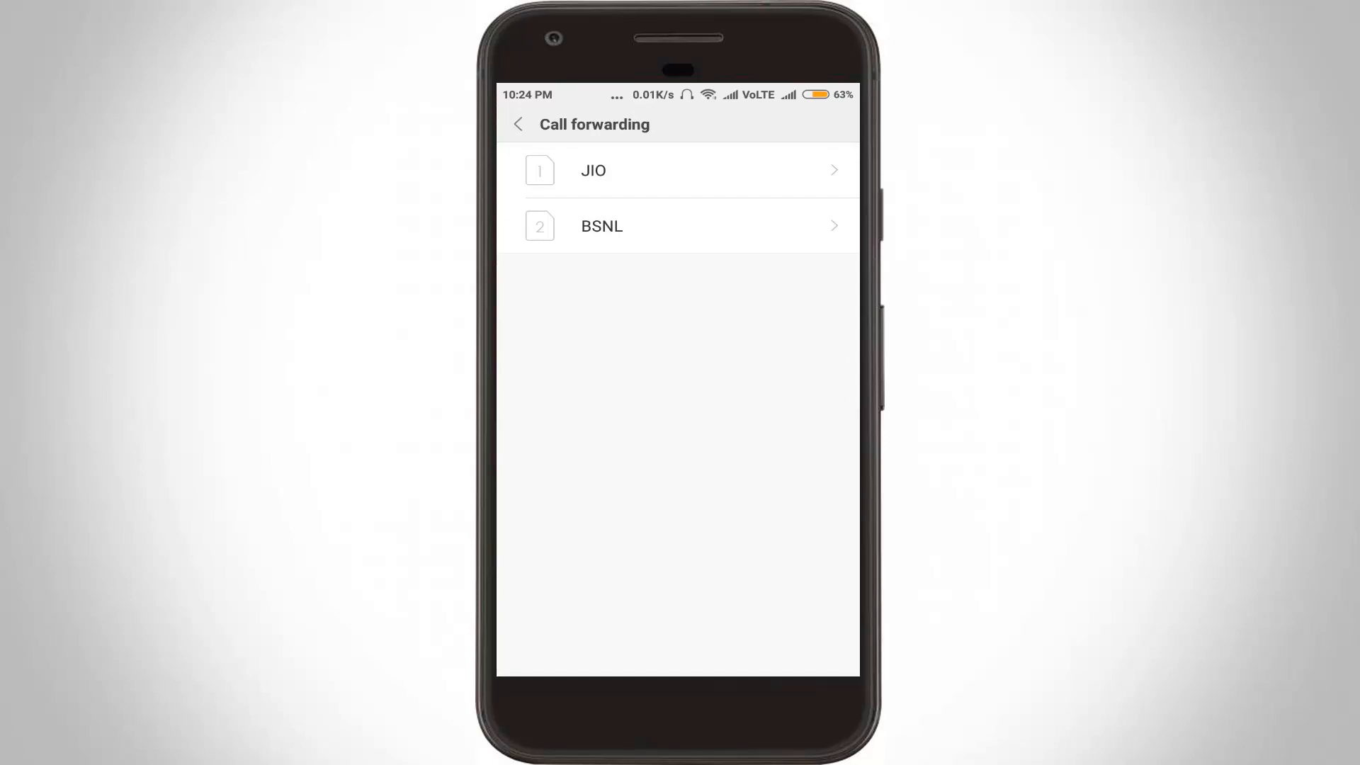
- Choose a SIM and show its voice forwarding options, all off or disabled
click(686, 170)
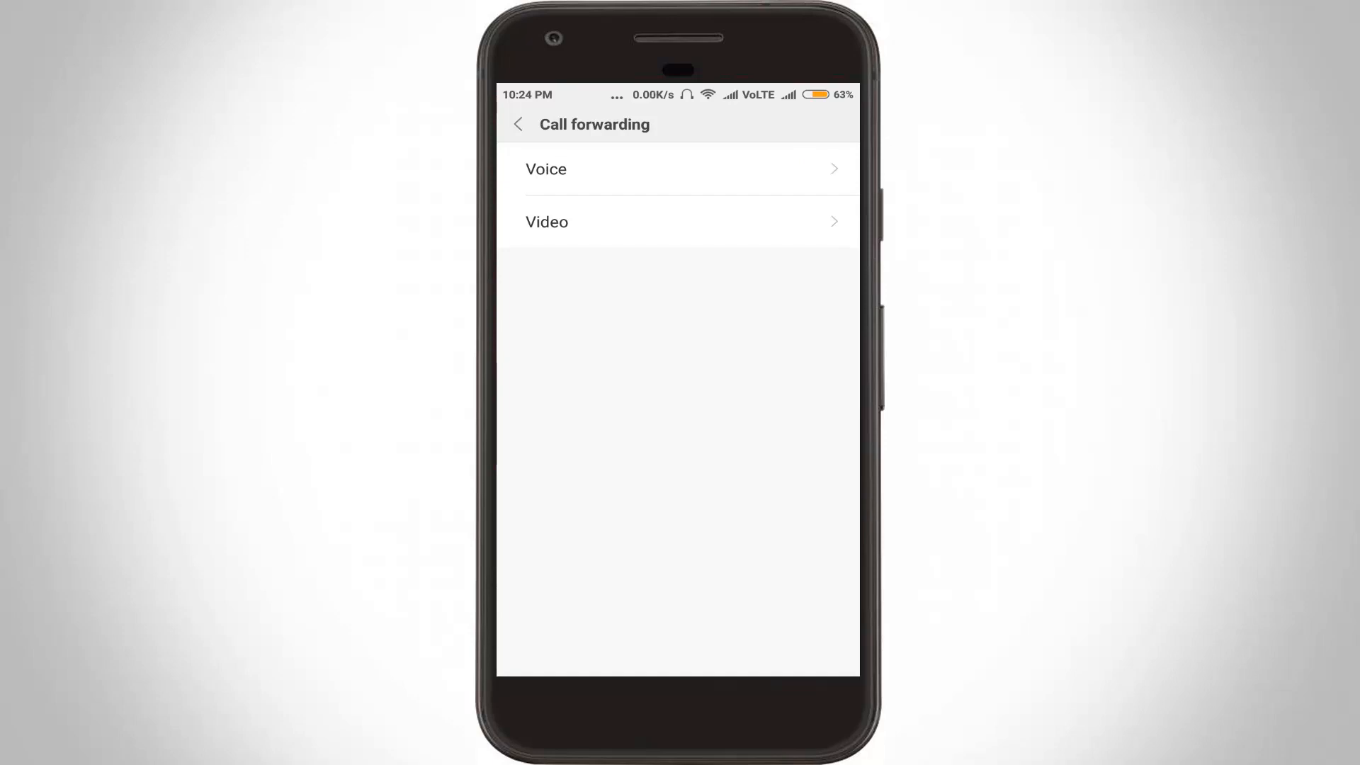
click(682, 169)
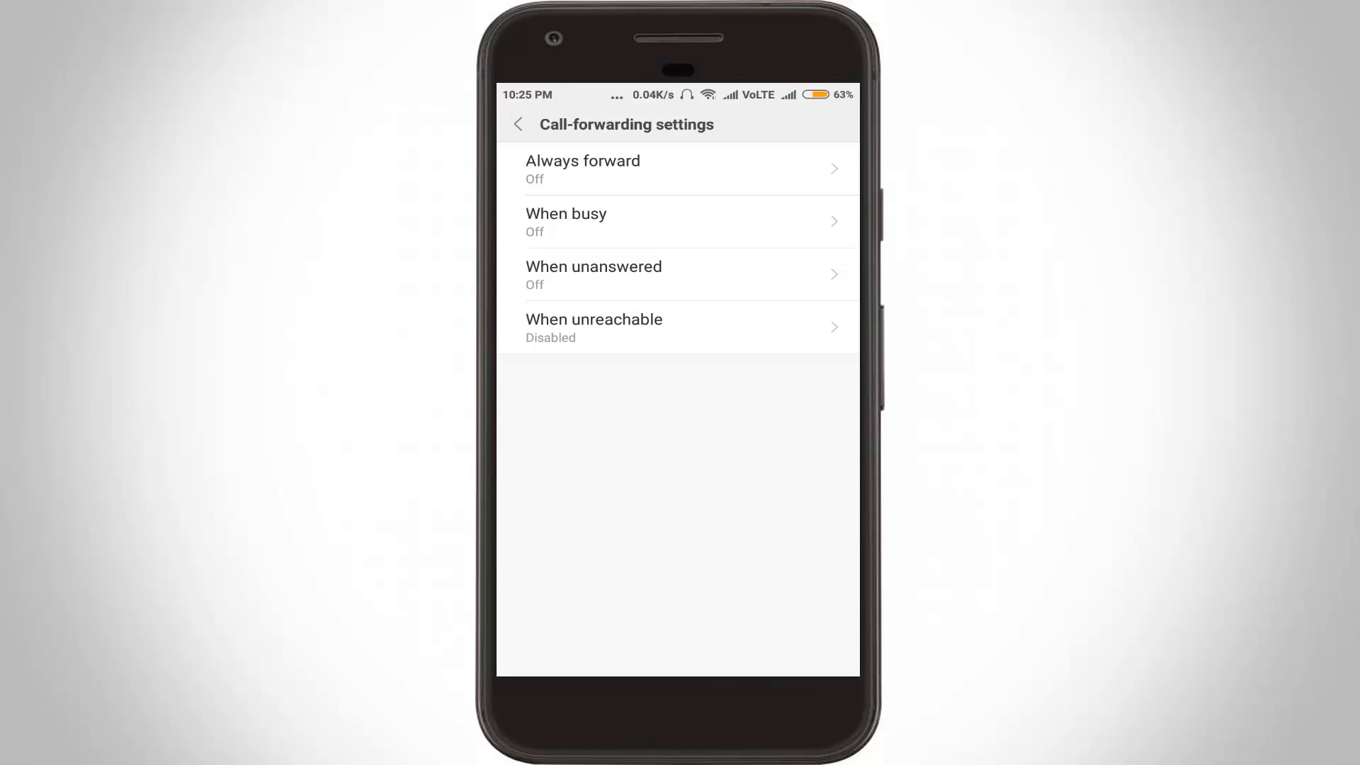
- Return to the voice/video choice and load the SIM's video forwarding options
click(517, 125)
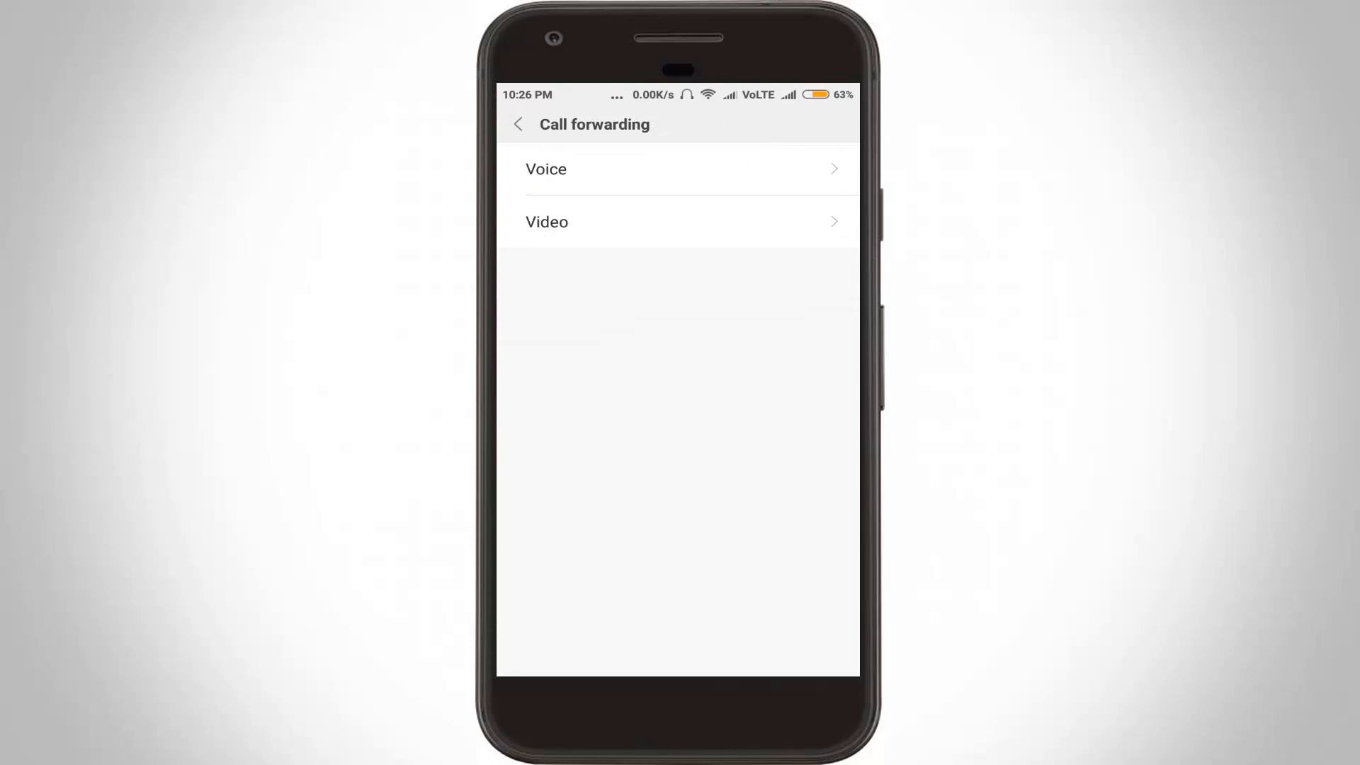
click(677, 169)
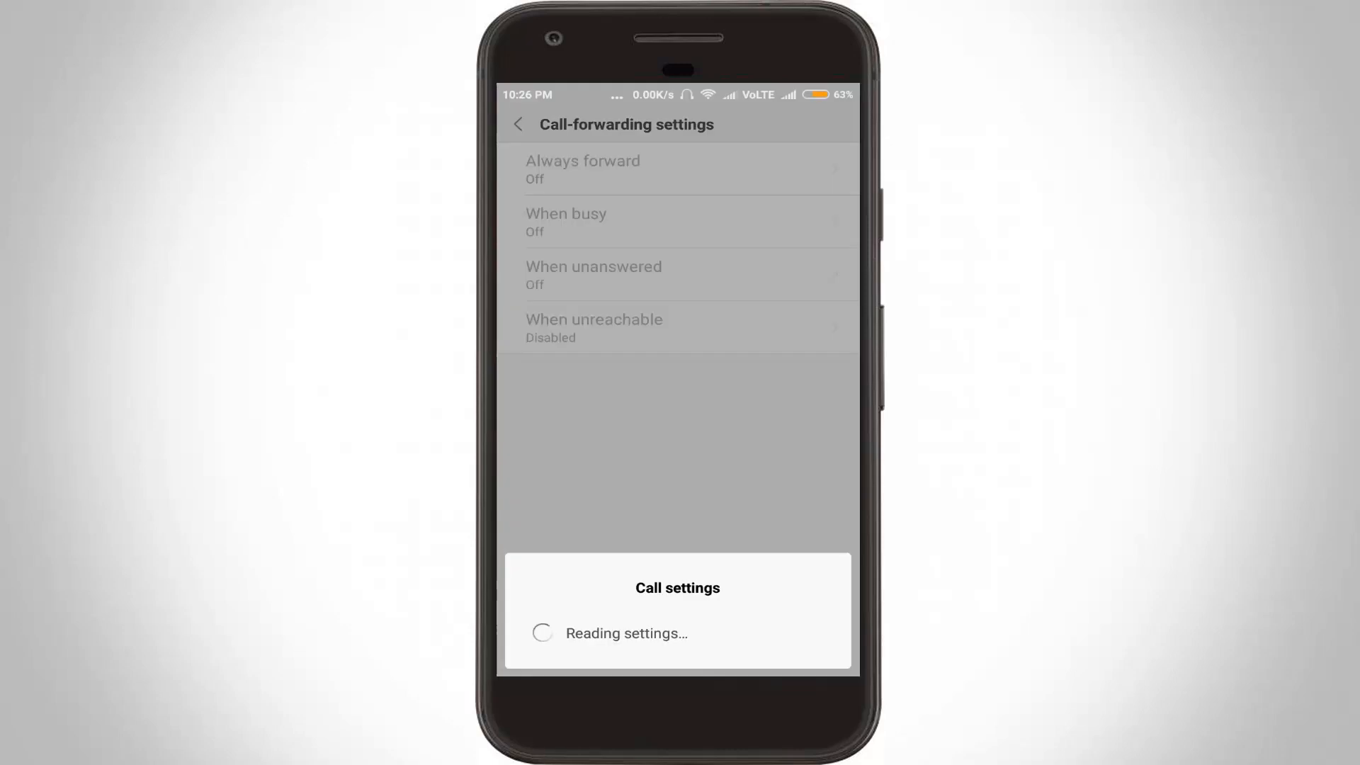